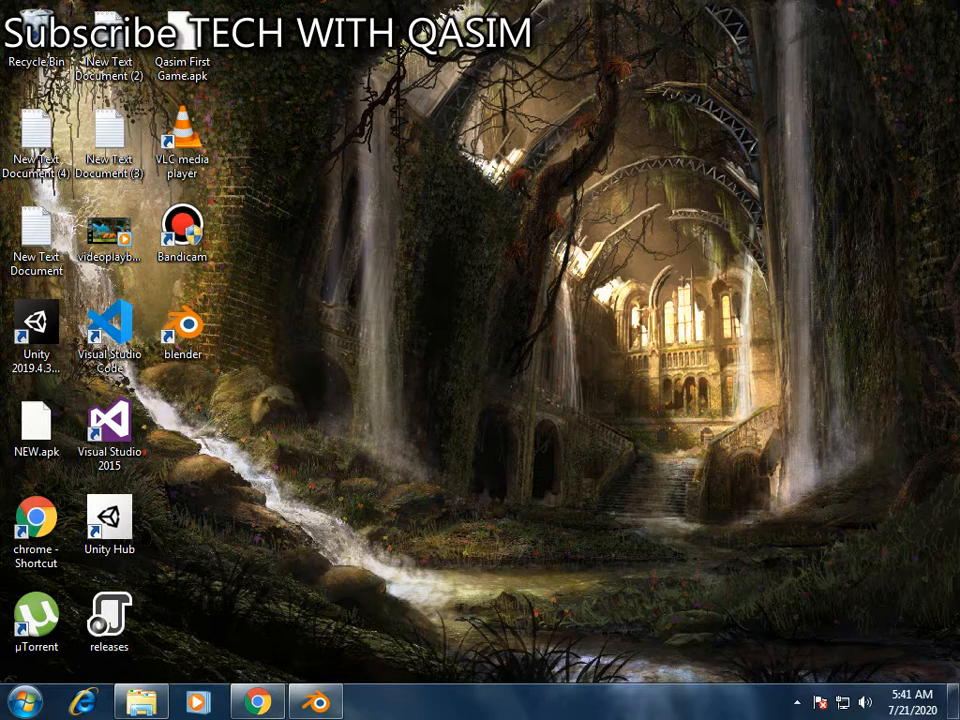
Launch Blender from its desktop shortcut into the default cube, camera and light scene
{"action": "right_click", "coordinate": [430, 236]}
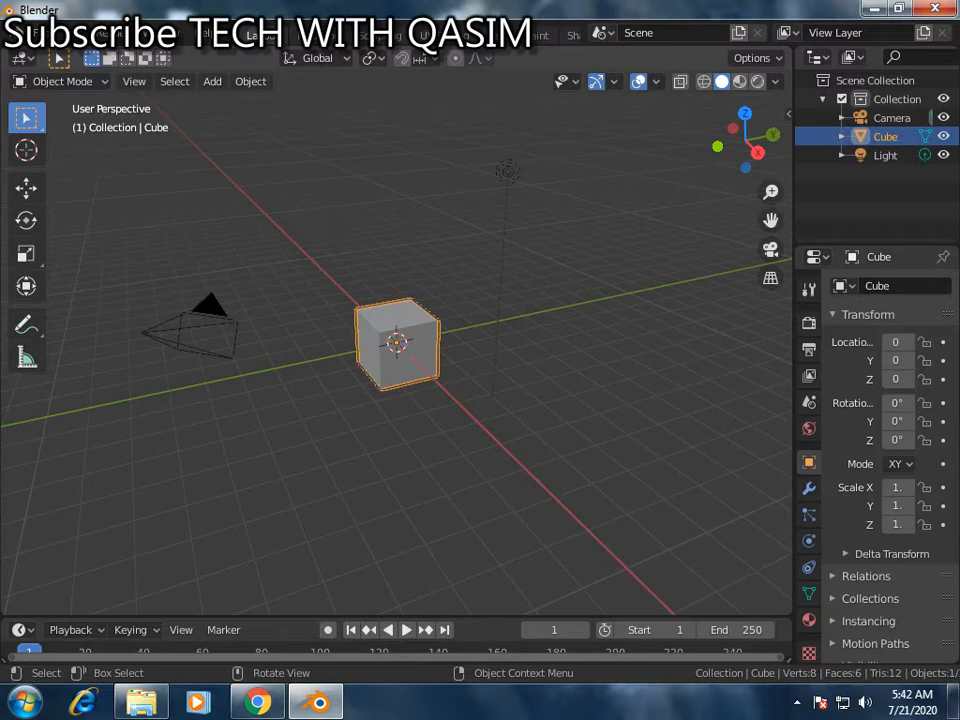
{"action": "left_click", "coordinate": [256, 700]}
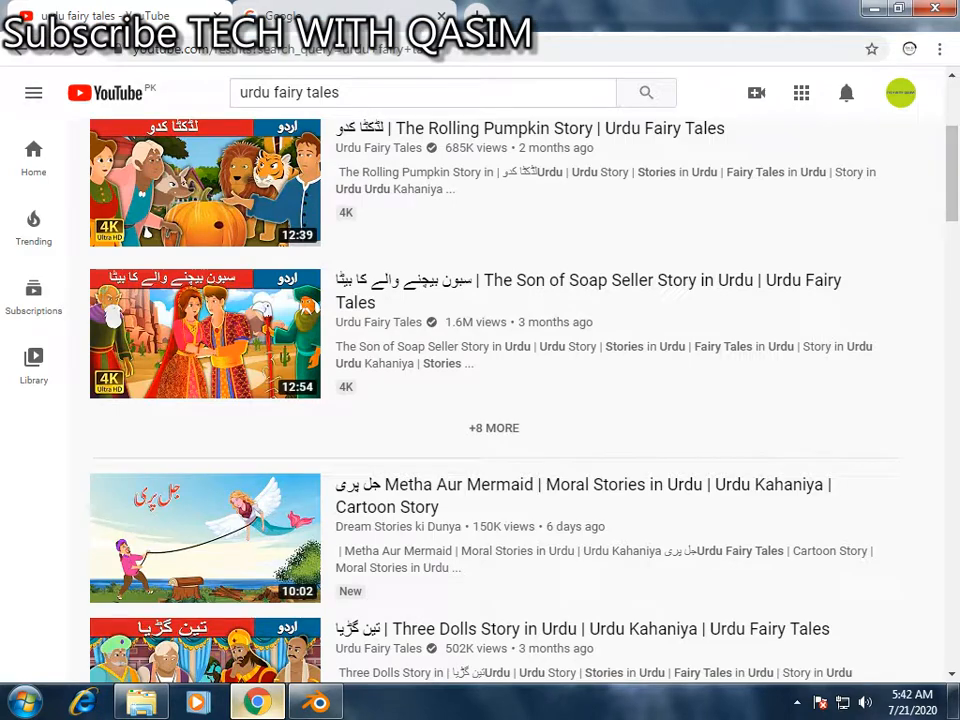
{"action": "left_click", "coordinate": [290, 16]}
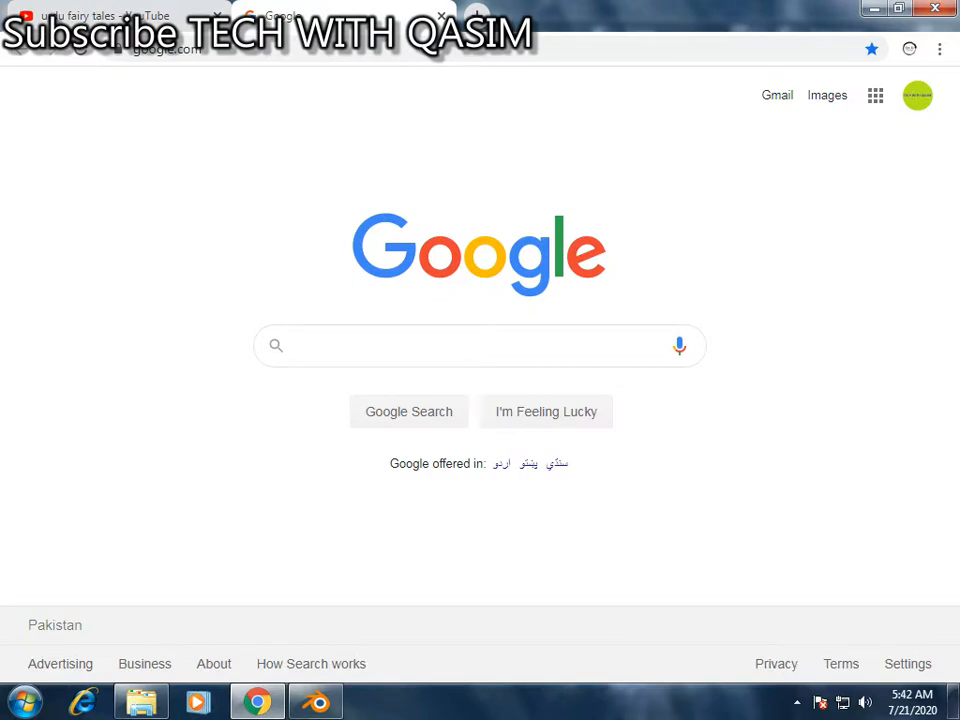
{"action": "type", "text": "bl"}
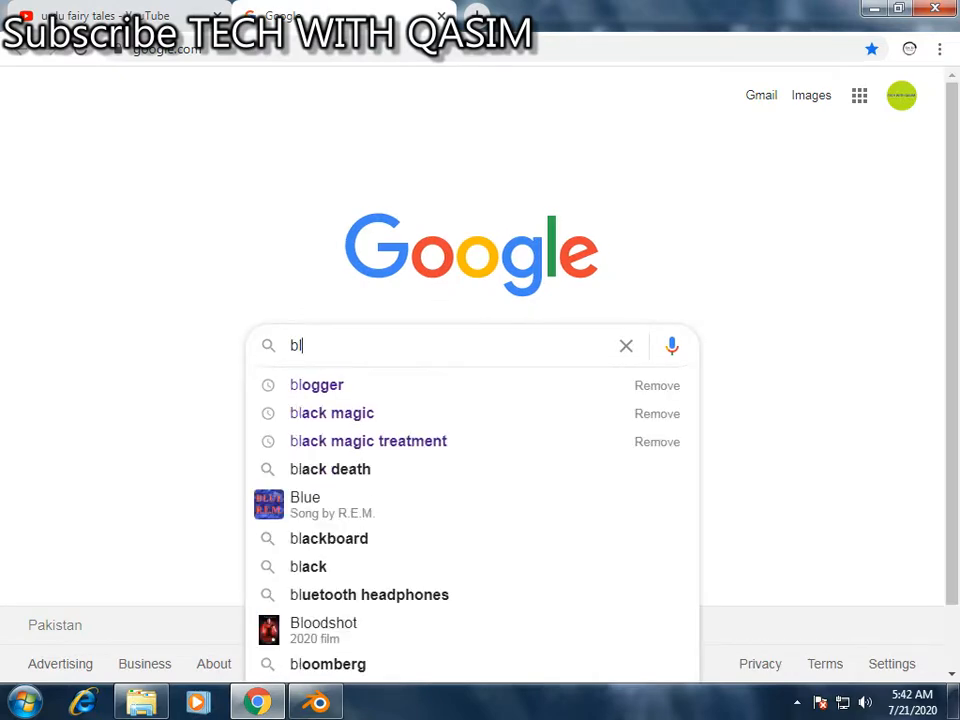
{"action": "left_click", "coordinate": [100, 16]}
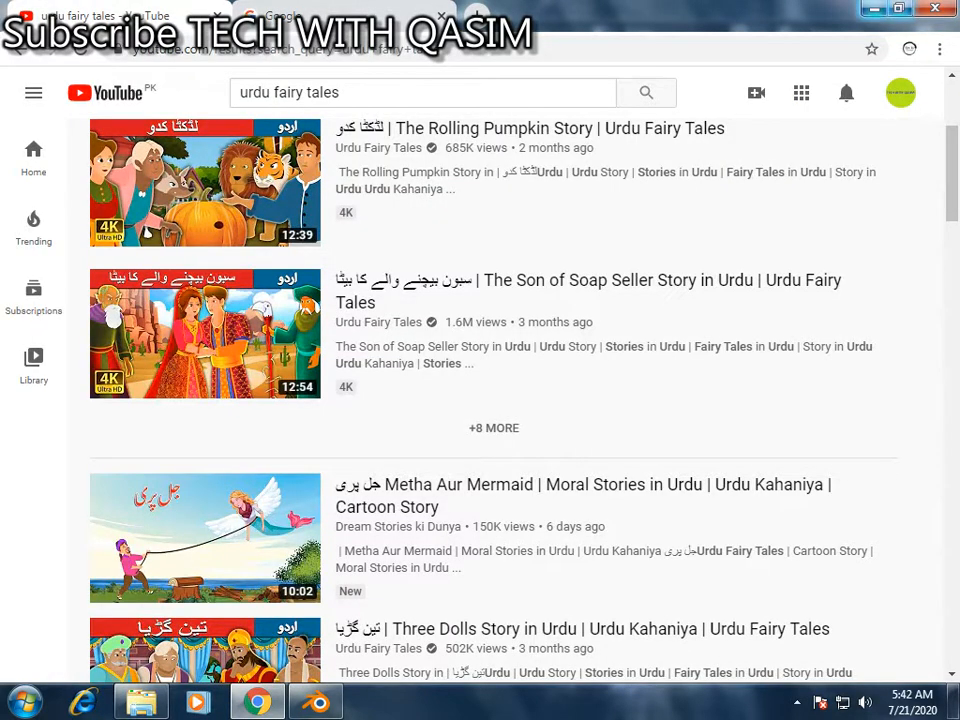
{"action": "left_click", "coordinate": [316, 700]}
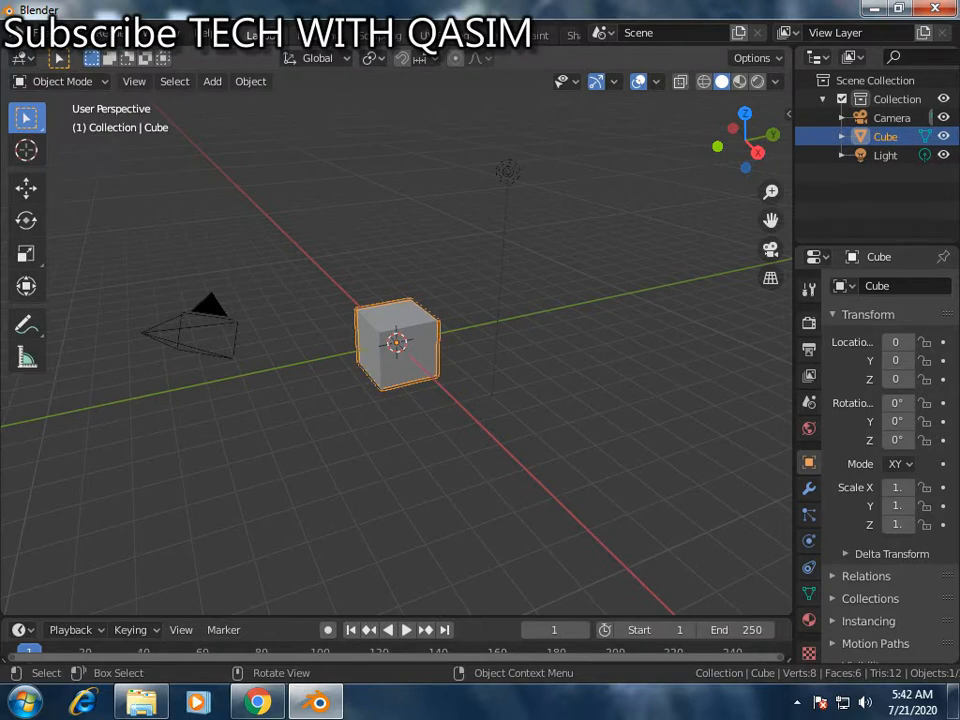
Start a new 2D Animation file with a blank canvas and a Stroke object
{"action": "left_click", "coordinate": [36, 32]}
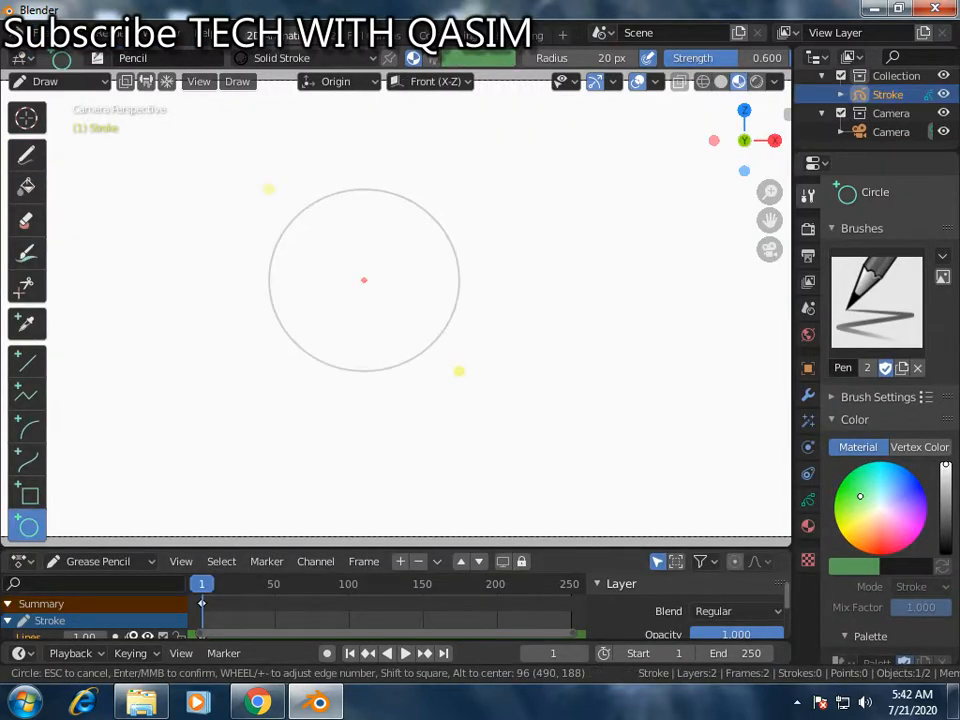
{"action": "mouse_move", "coordinate": [256, 700]}
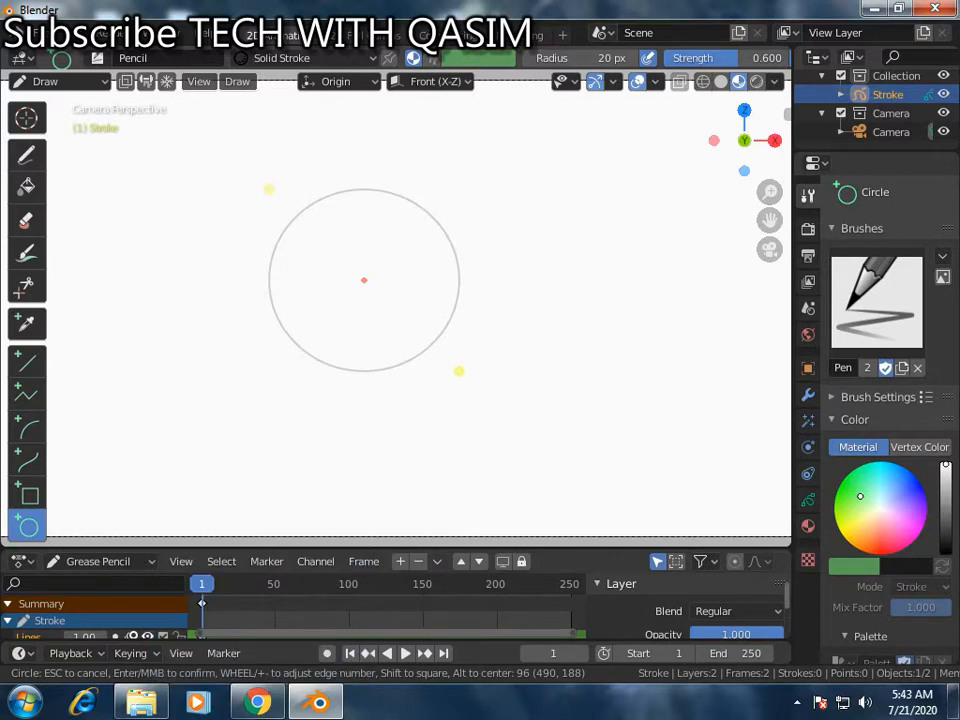
{"action": "mouse_move", "coordinate": [256, 700]}
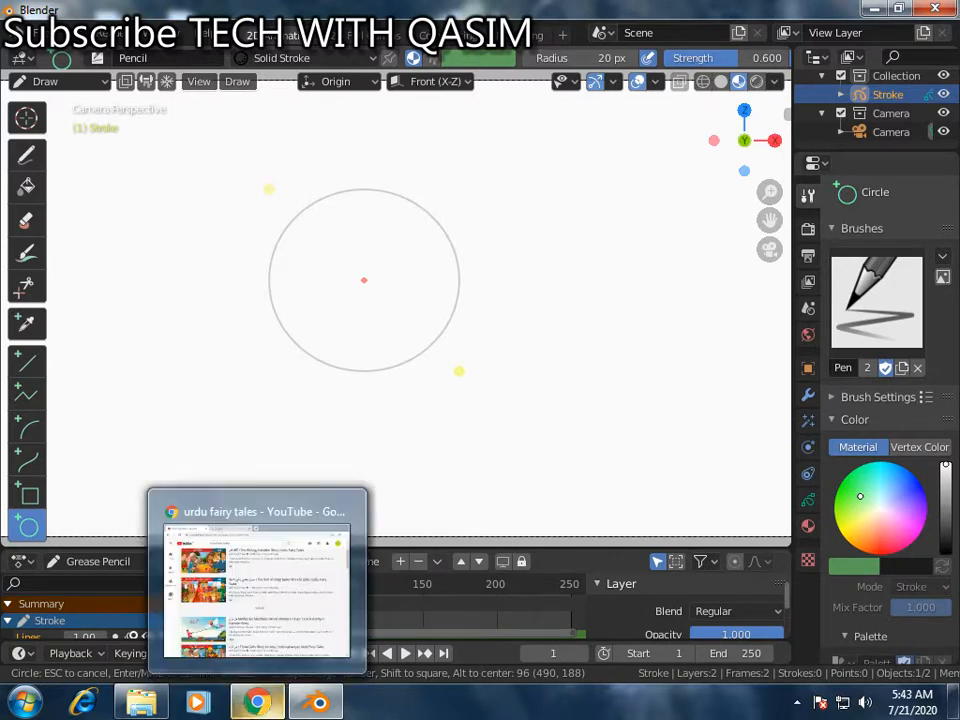
Search YouTube for 'blender 3d tutorial' via the suggestions list
{"action": "left_click", "coordinate": [256, 590]}
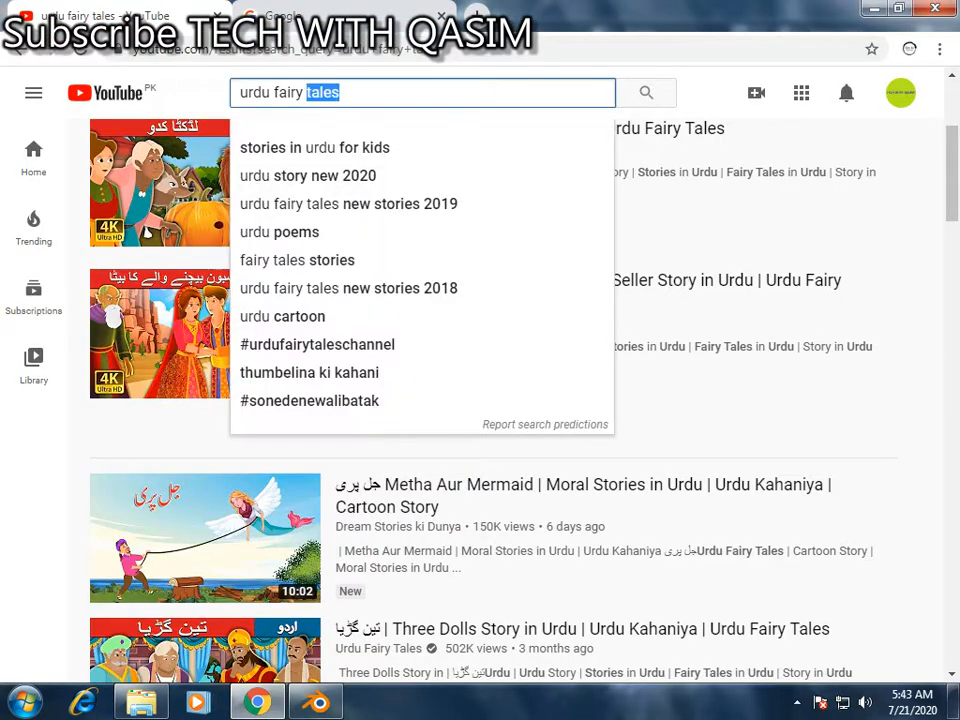
{"action": "type", "text": "blender"}
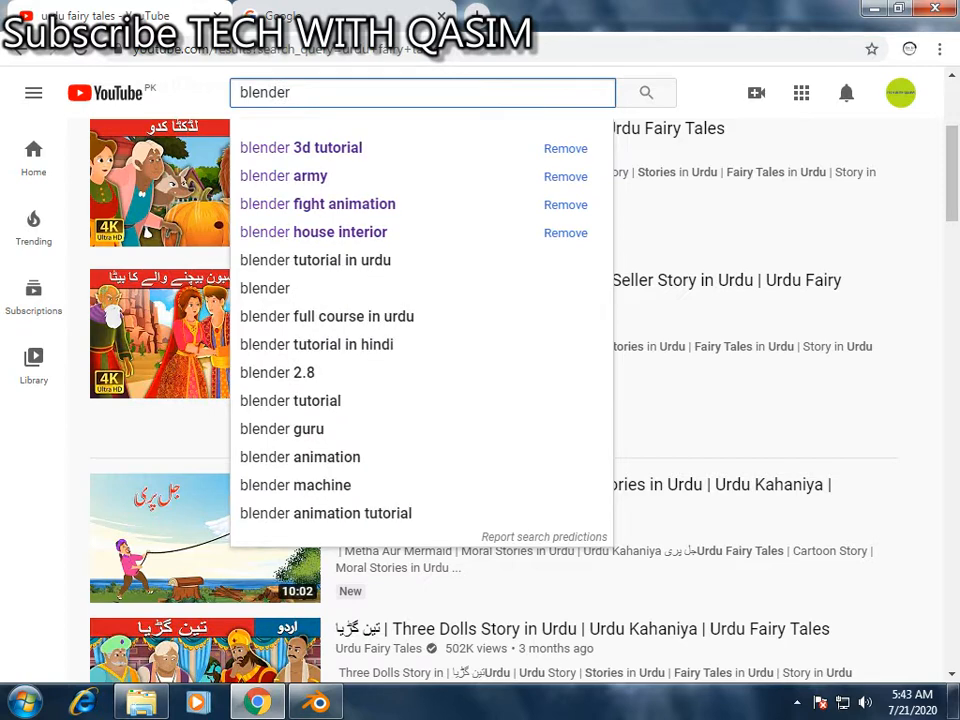
{"action": "left_click", "coordinate": [300, 148]}
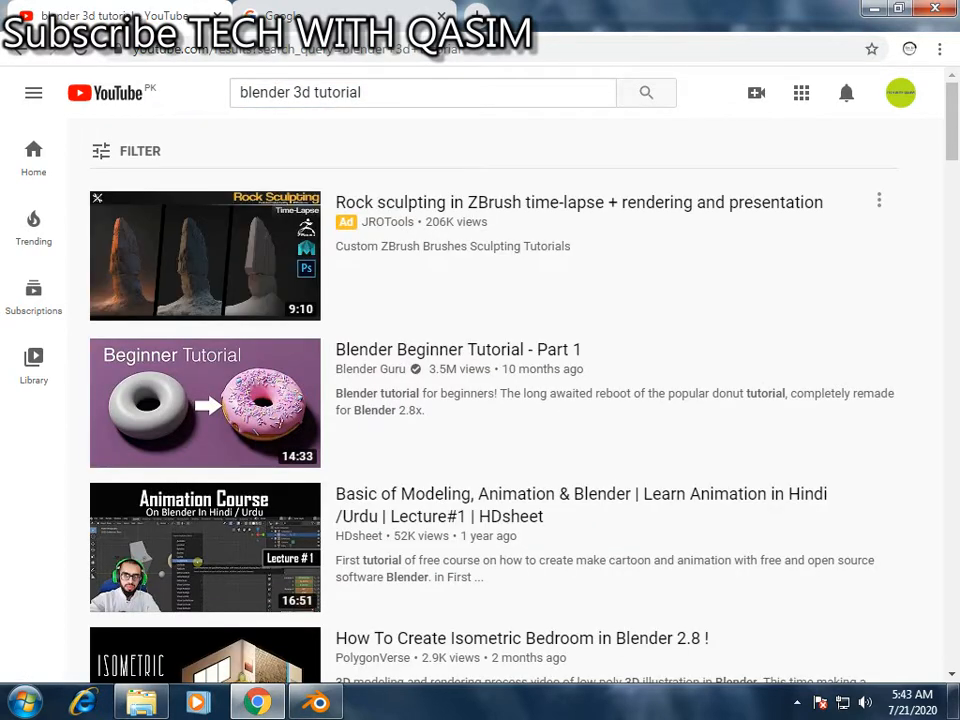
Scroll through the tutorial results, glance at Blender, and return to the results
{"action": "scroll", "scroll_direction": "down", "scroll_amount": 3}
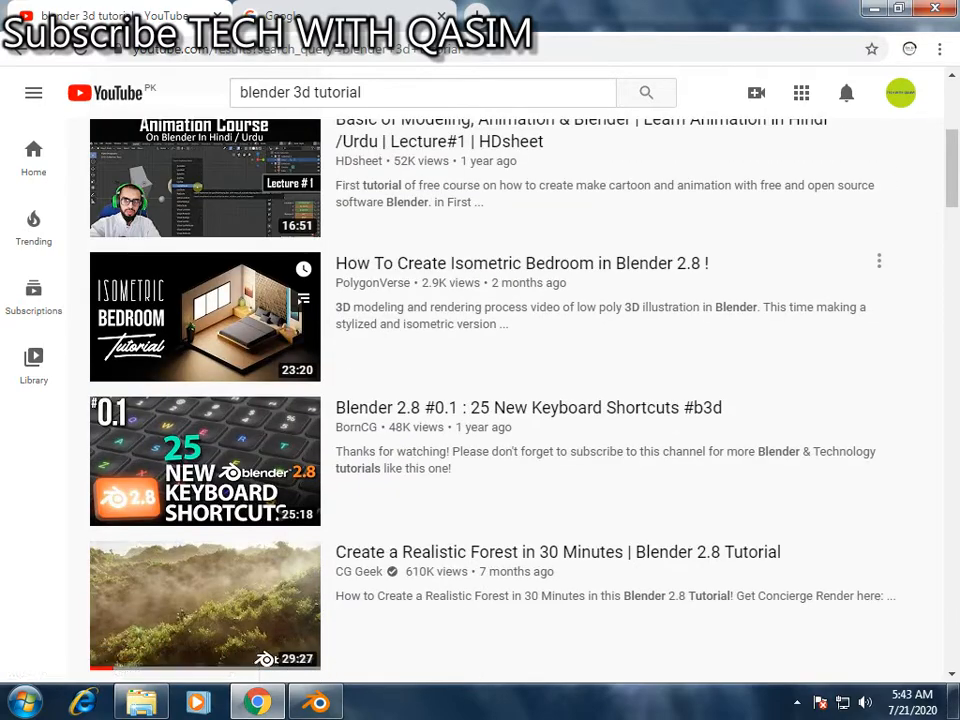
{"action": "scroll", "scroll_direction": "down", "scroll_amount": 3}
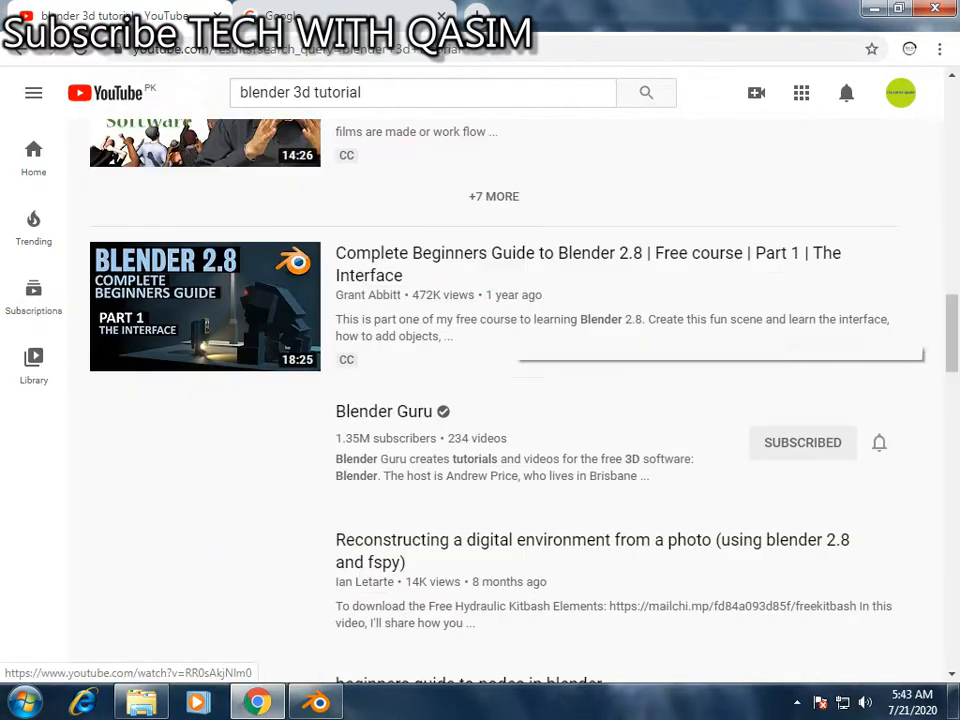
{"action": "scroll", "scroll_direction": "down", "scroll_amount": 3}
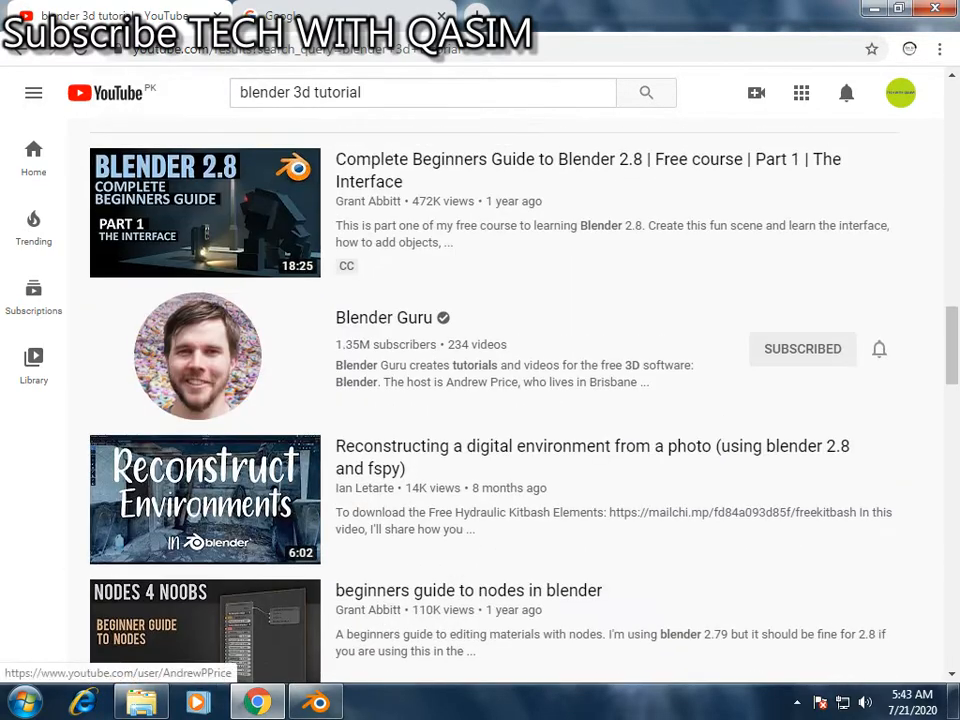
{"action": "scroll", "scroll_direction": "down", "scroll_amount": 3}
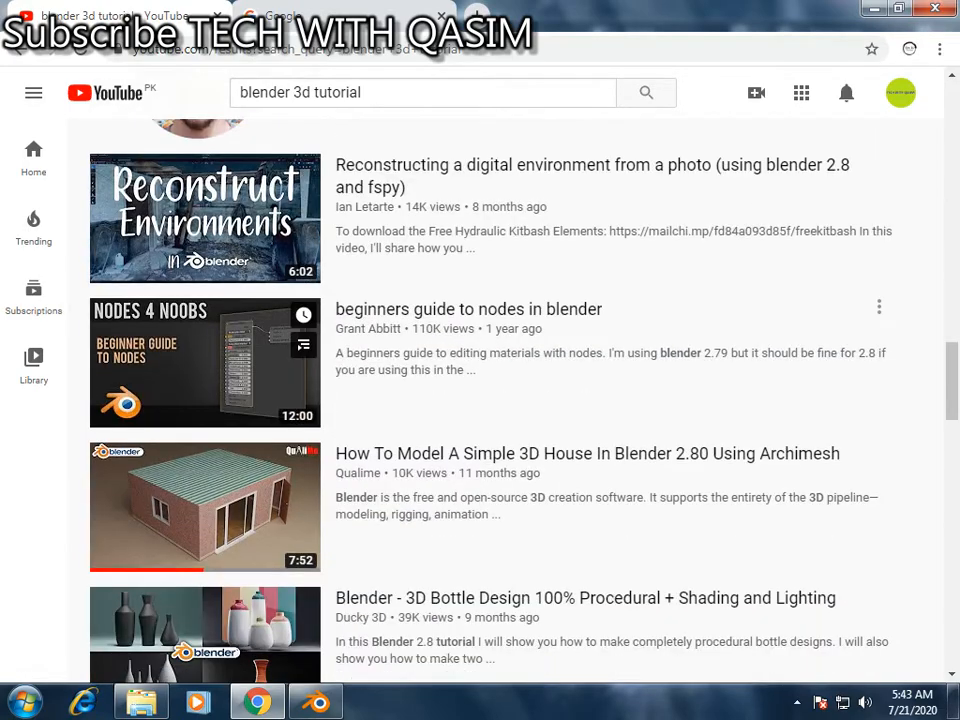
{"action": "scroll", "scroll_direction": "down", "scroll_amount": 3}
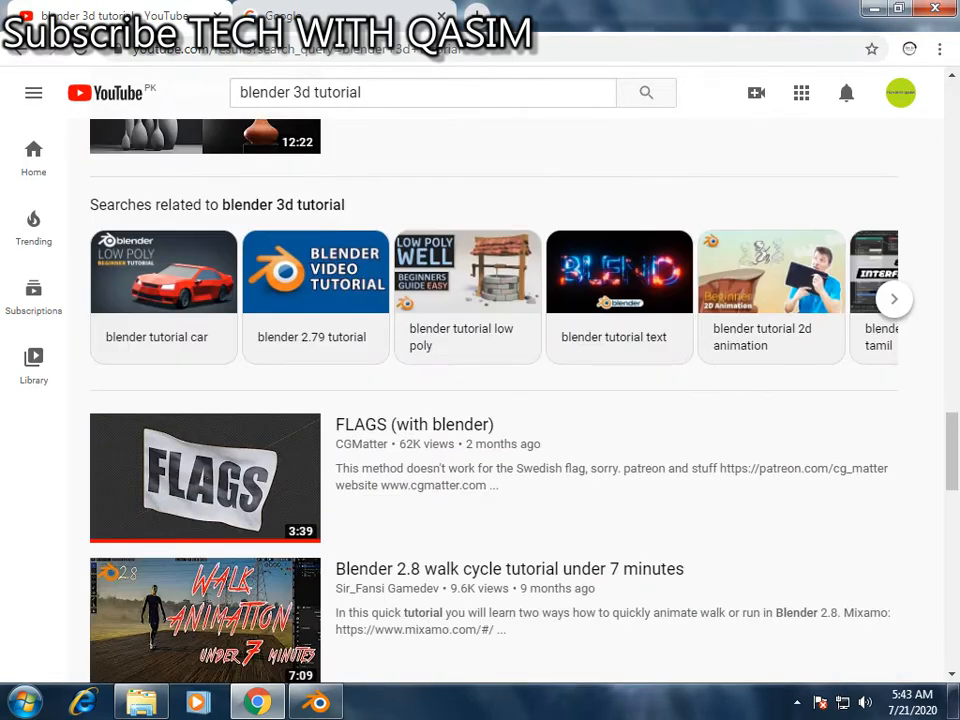
{"action": "scroll", "scroll_direction": "down", "scroll_amount": 3}
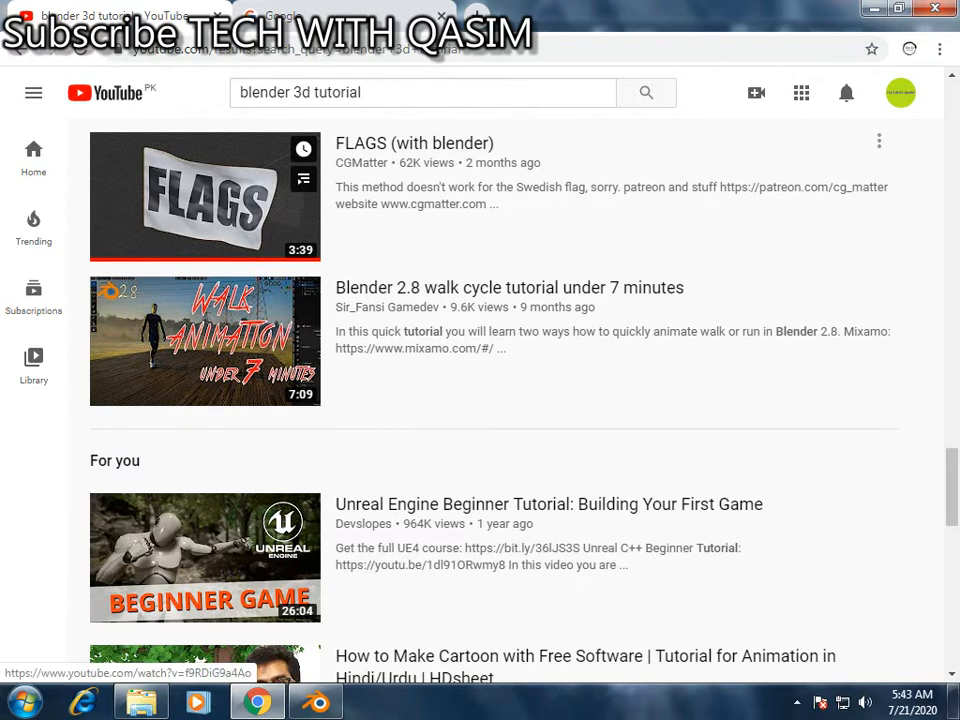
{"action": "scroll", "scroll_direction": "down", "scroll_amount": 3}
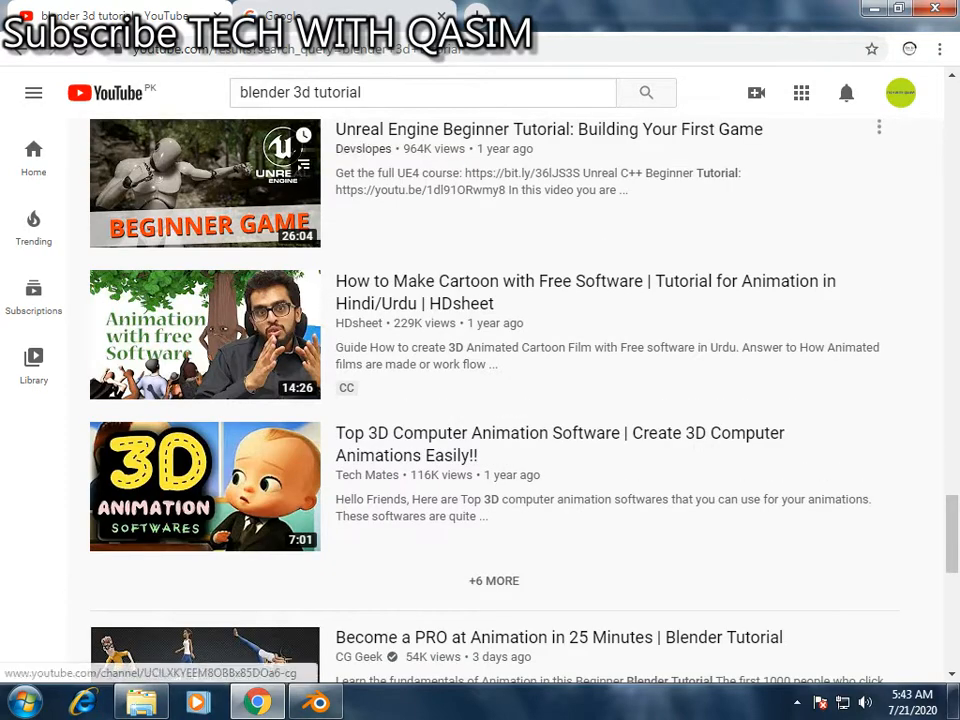
{"action": "left_click", "coordinate": [316, 700]}
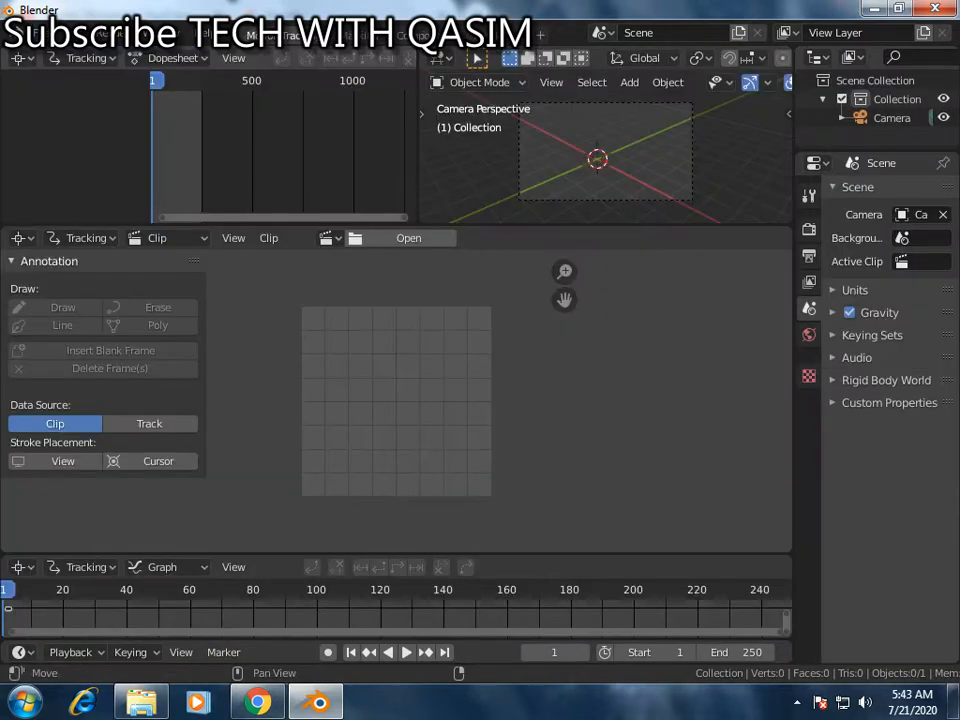
{"action": "left_click", "coordinate": [256, 700]}
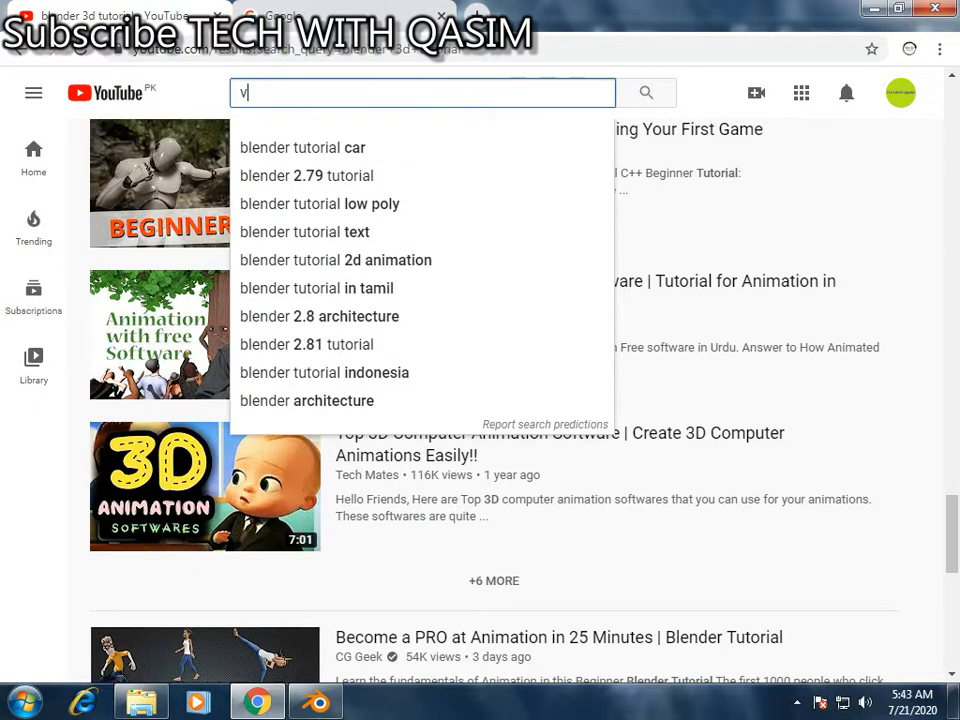
Search YouTube for 'vfx' and scroll through the VFX breakdown videos
{"action": "type", "text": "fx"}
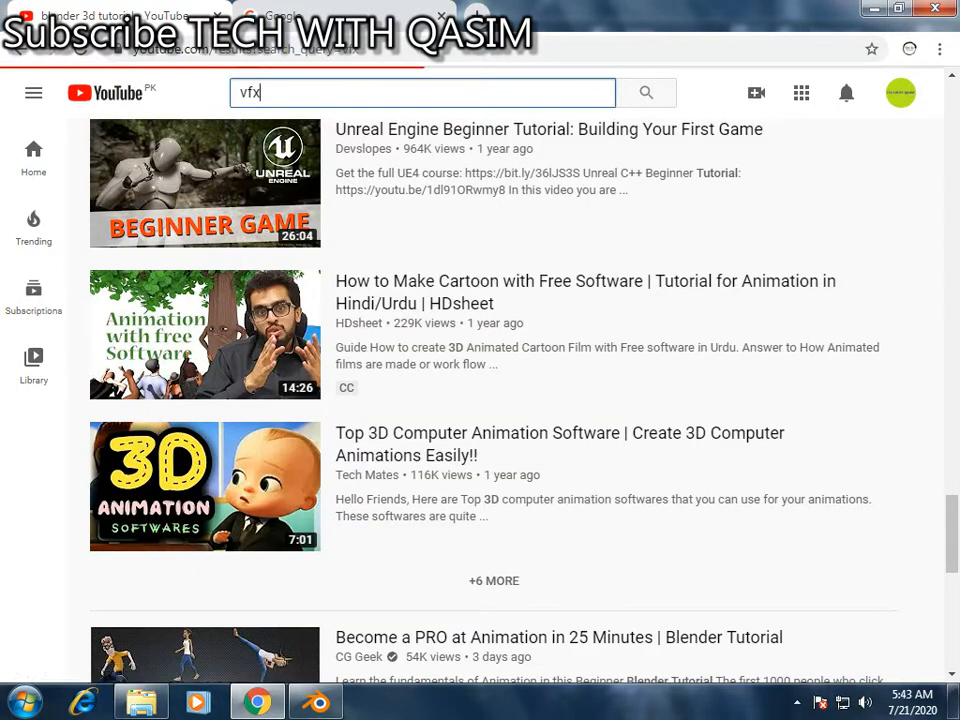
{"action": "scroll", "scroll_direction": "down", "scroll_amount": 3}
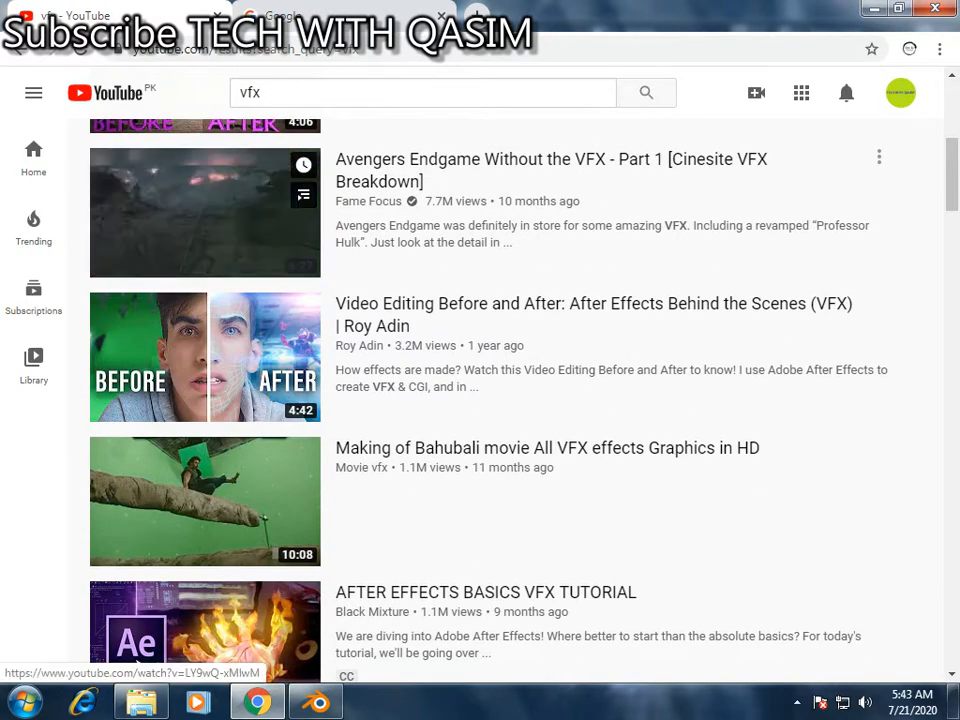
{"action": "mouse_move", "coordinate": [204, 212]}
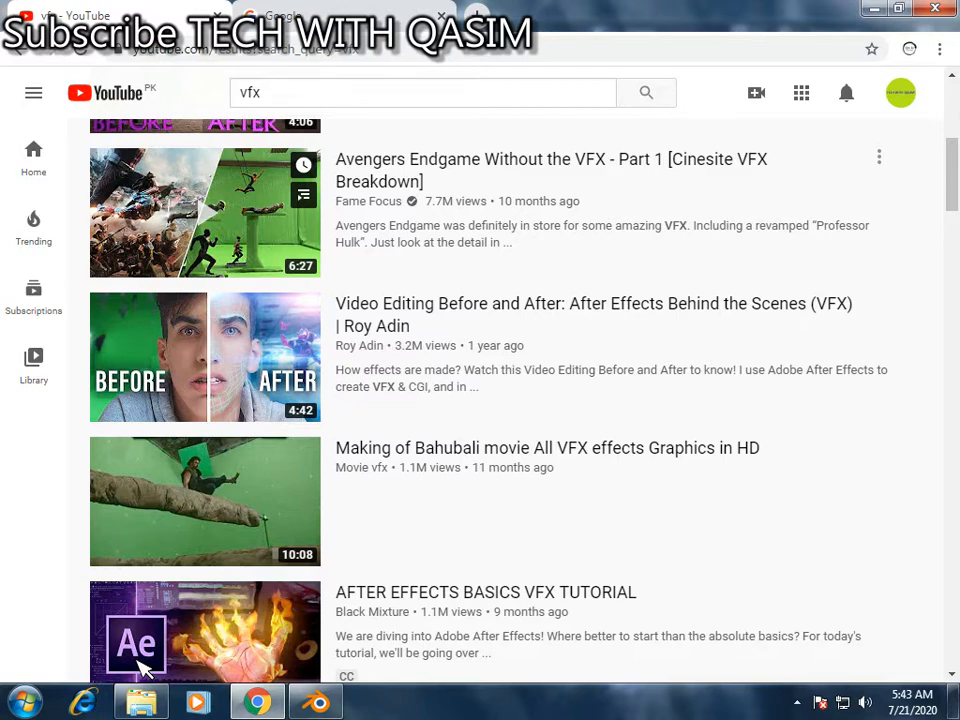
{"action": "scroll", "scroll_direction": "down", "scroll_amount": 3}
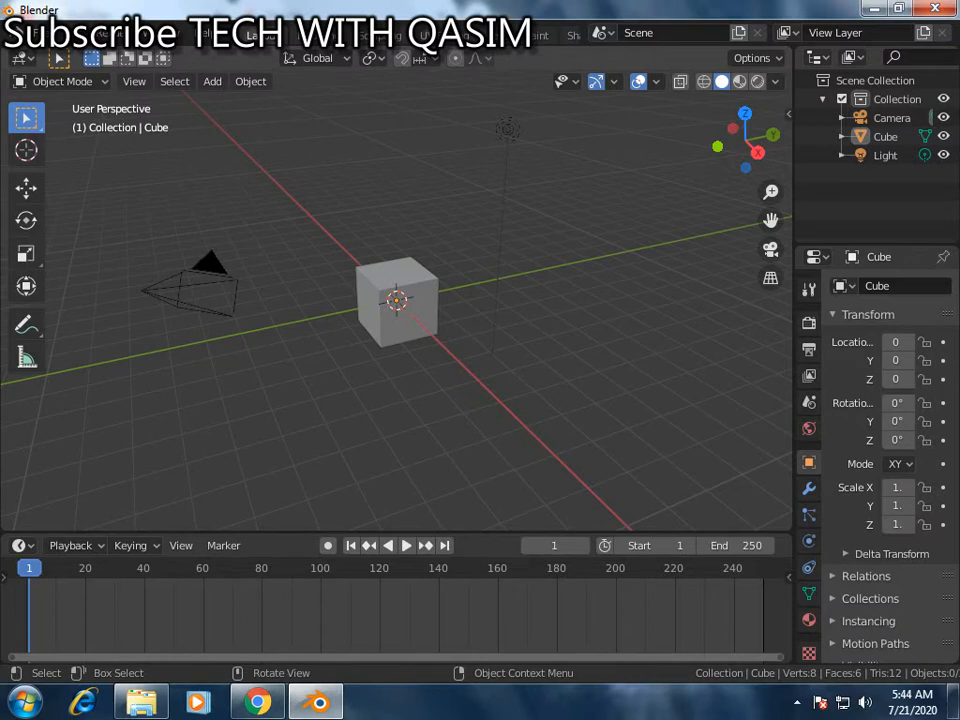
Select the scene, enter Edit Mode and extrude the cube upward into a taller box, then return to the vfx results
{"action": "left_click_drag", "start_coordinate": [256, 212], "coordinate": [524, 456]}
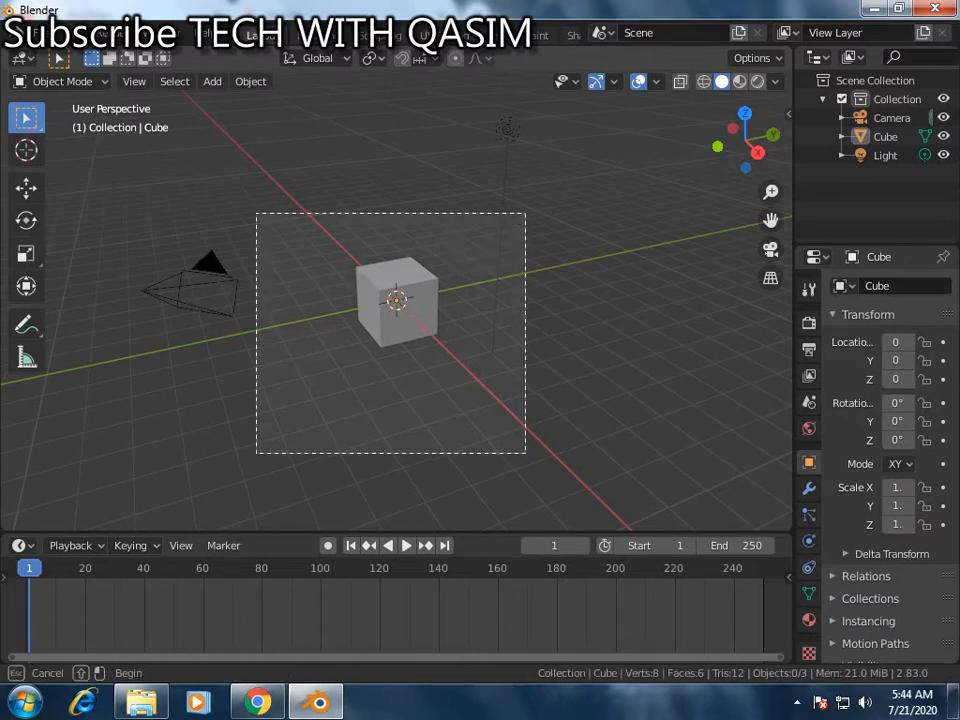
{"action": "key", "text": "Tab"}
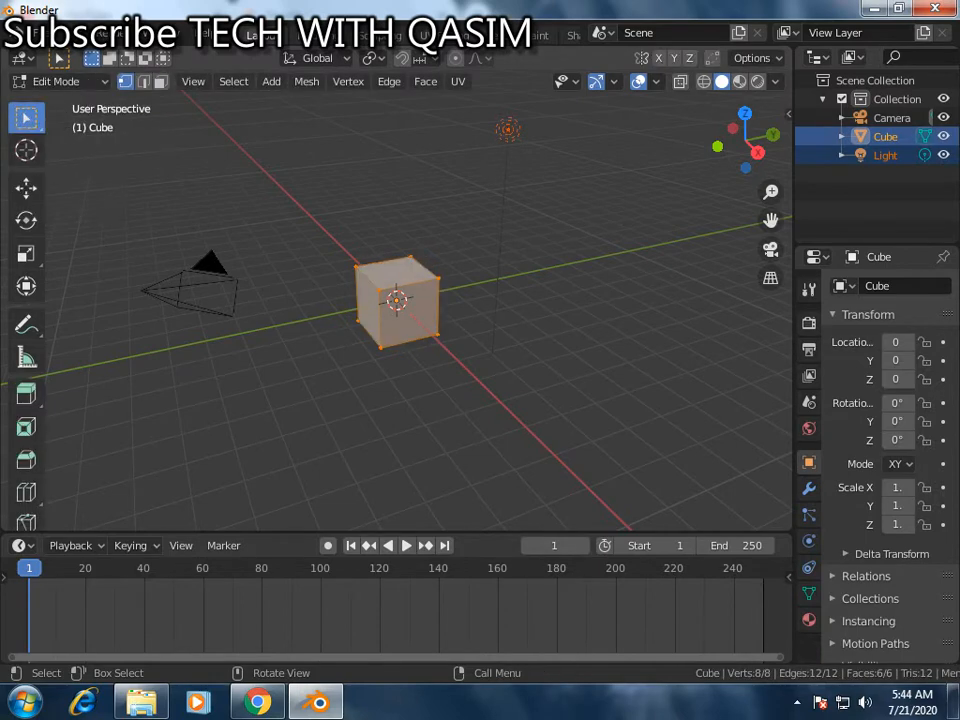
{"action": "left_click", "coordinate": [26, 392]}
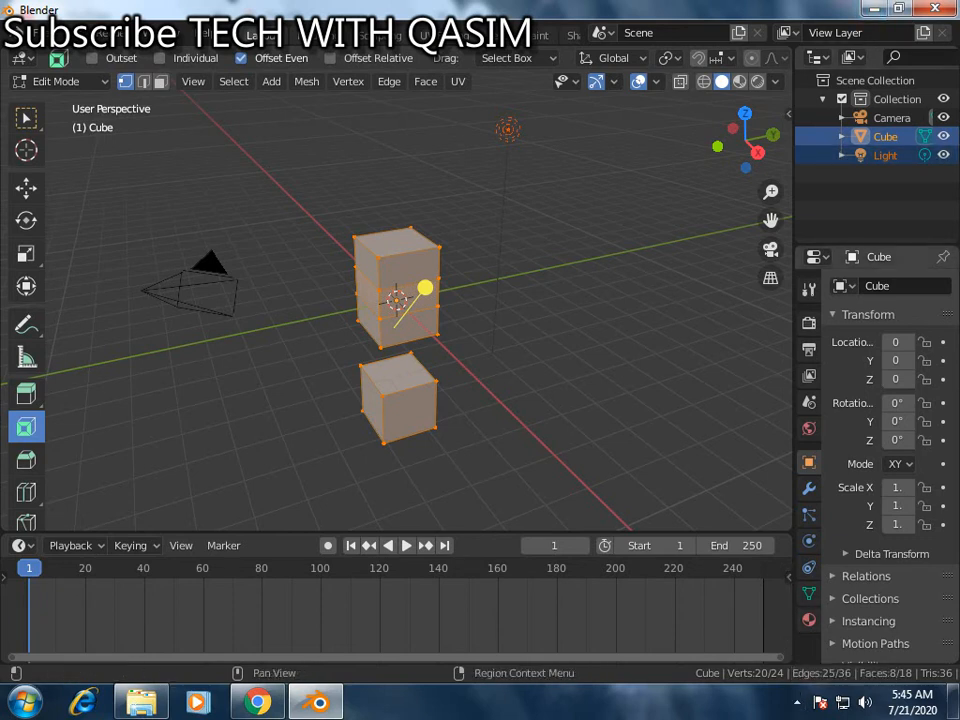
{"action": "left_click", "coordinate": [256, 700]}
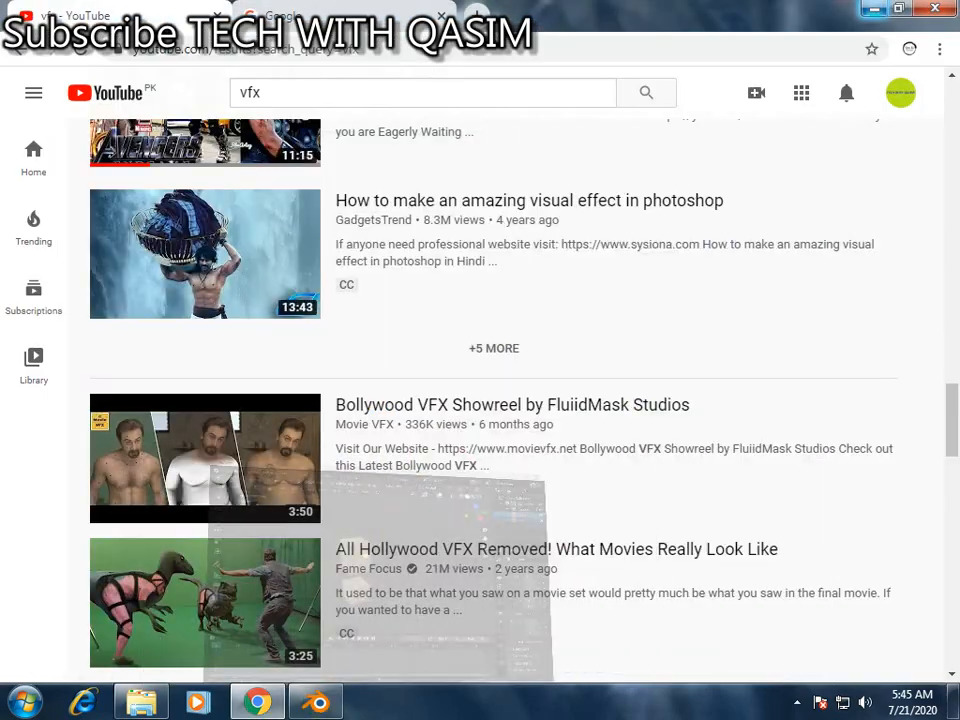